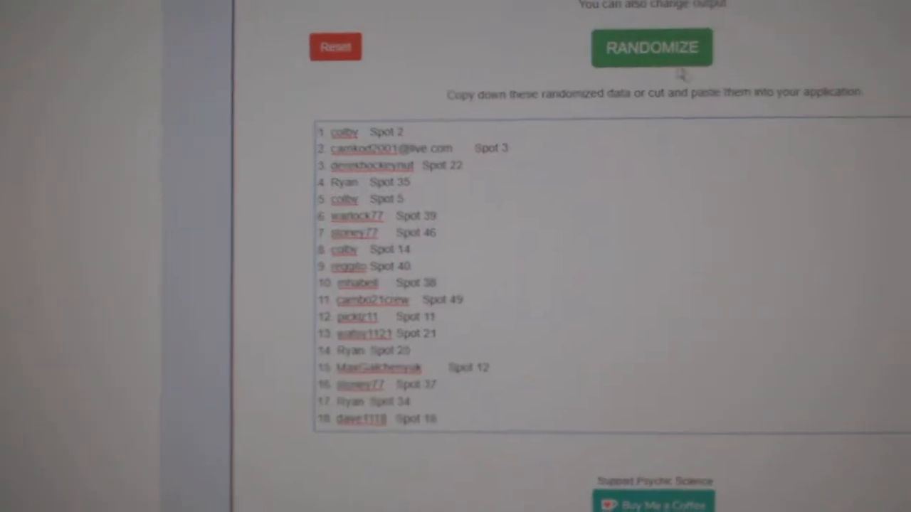
- Reshuffle the participant-and-spot list and select all 50 randomized entries in the output box
click(651, 47)
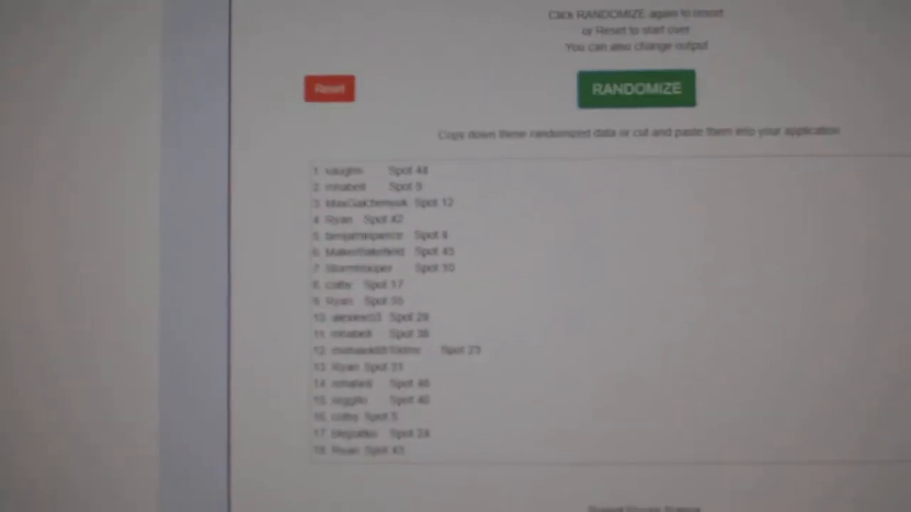
click(635, 88)
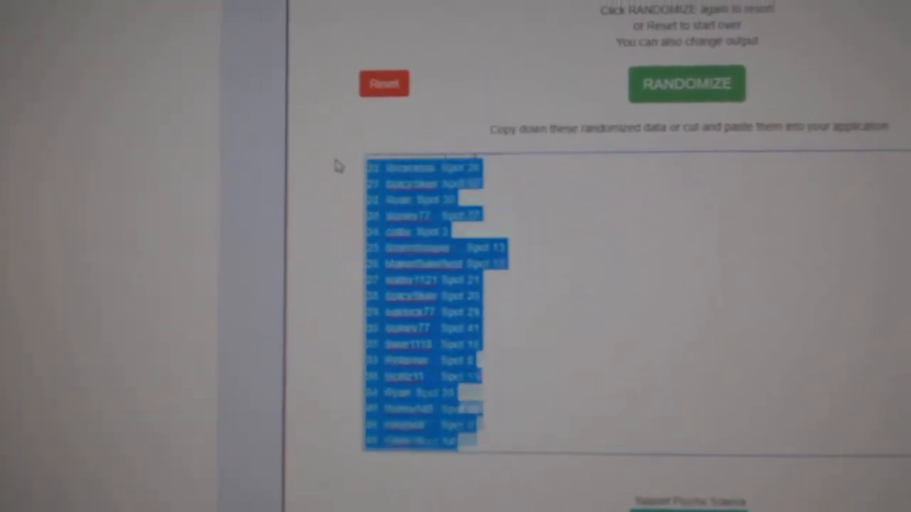
click(685, 83)
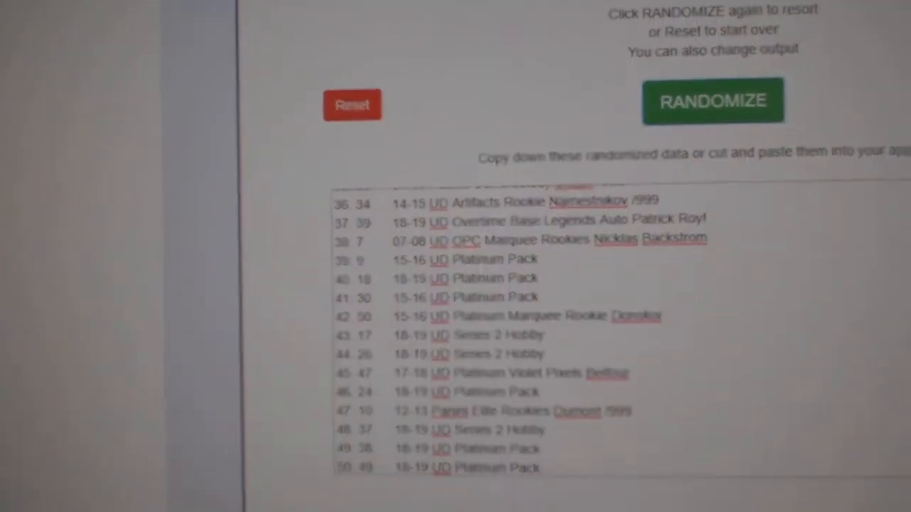
- Randomize the hockey card product list into a new order
click(711, 100)
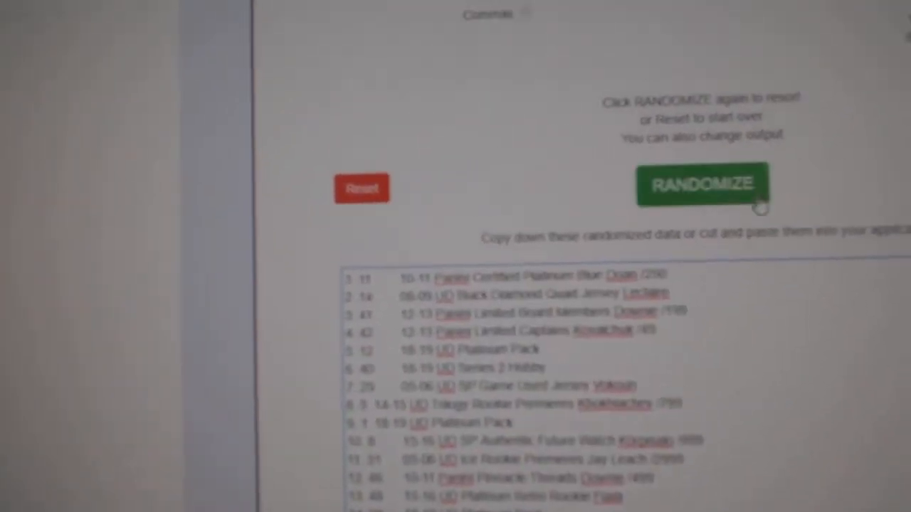
click(702, 183)
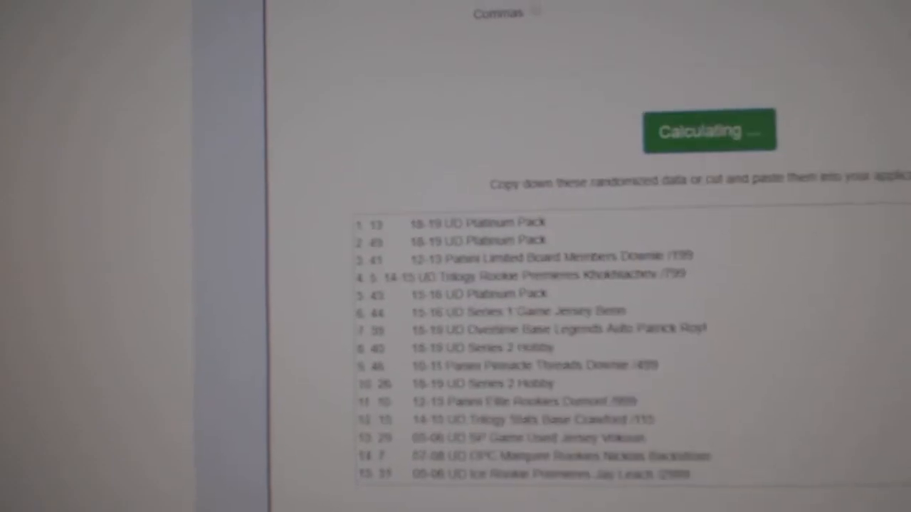
click(709, 130)
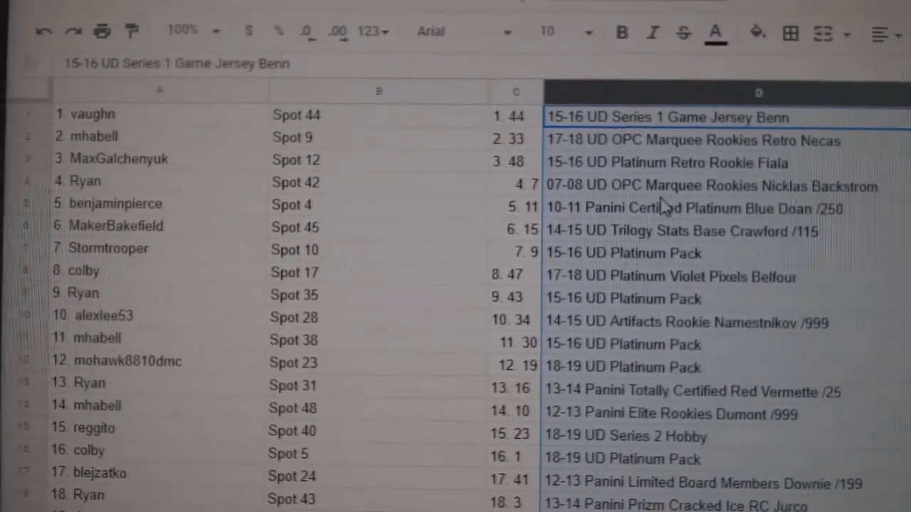
scroll(down, 3)
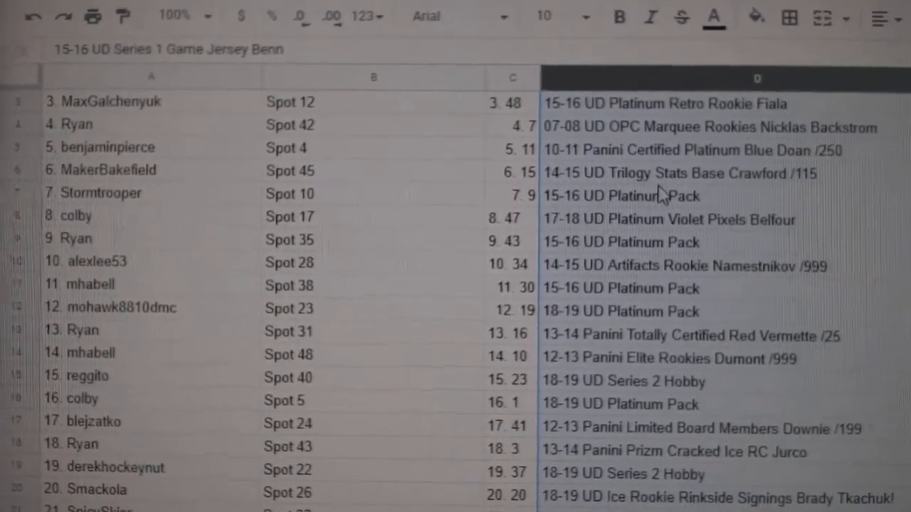
scroll(down, 3)
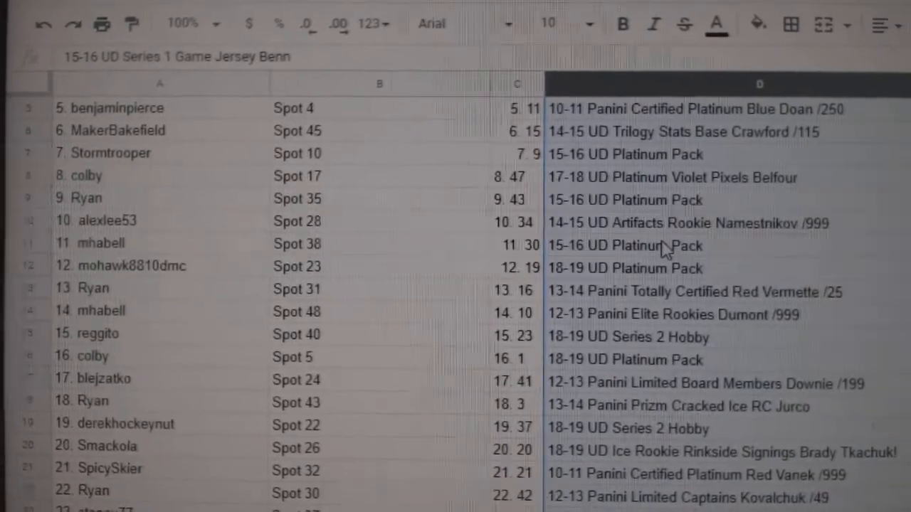
scroll(down, 3)
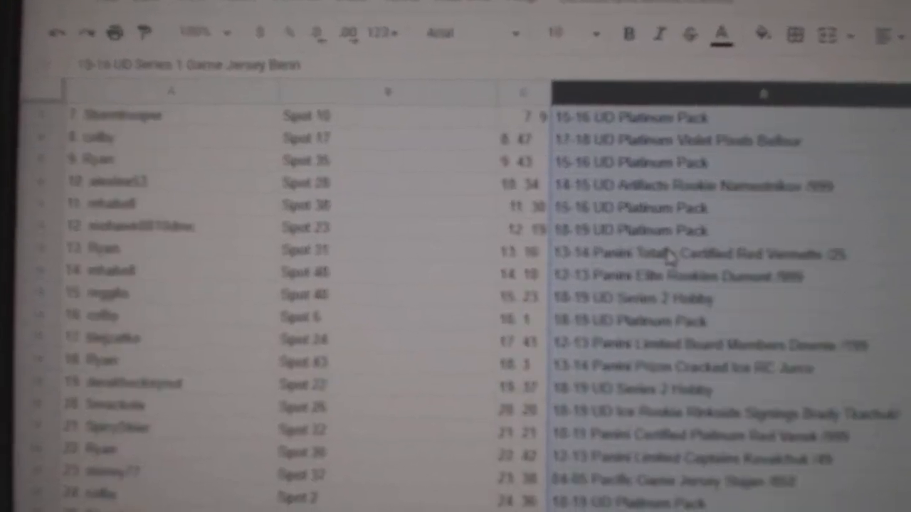
scroll(down, 3)
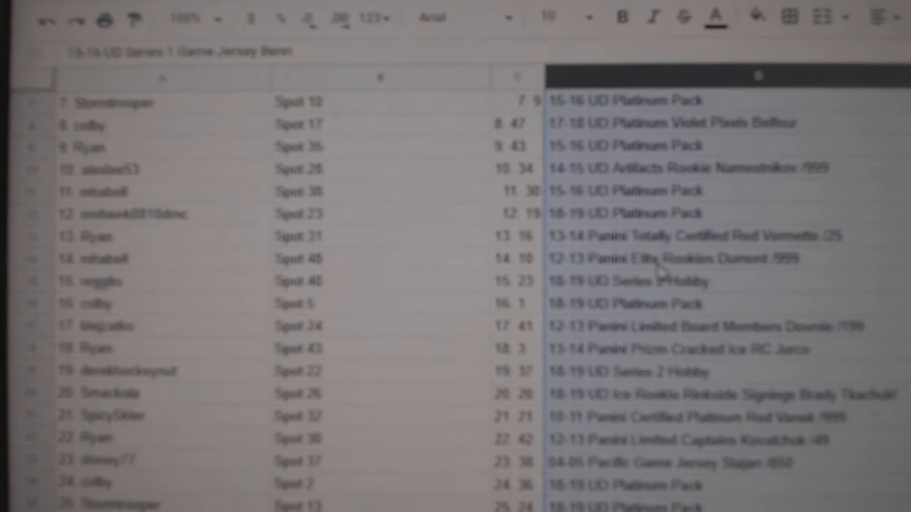
scroll(down, 3)
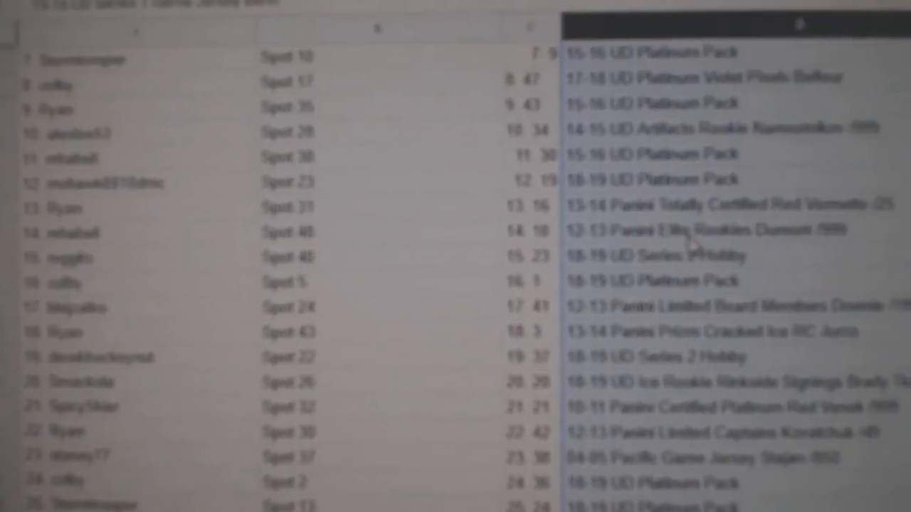
scroll(down, 3)
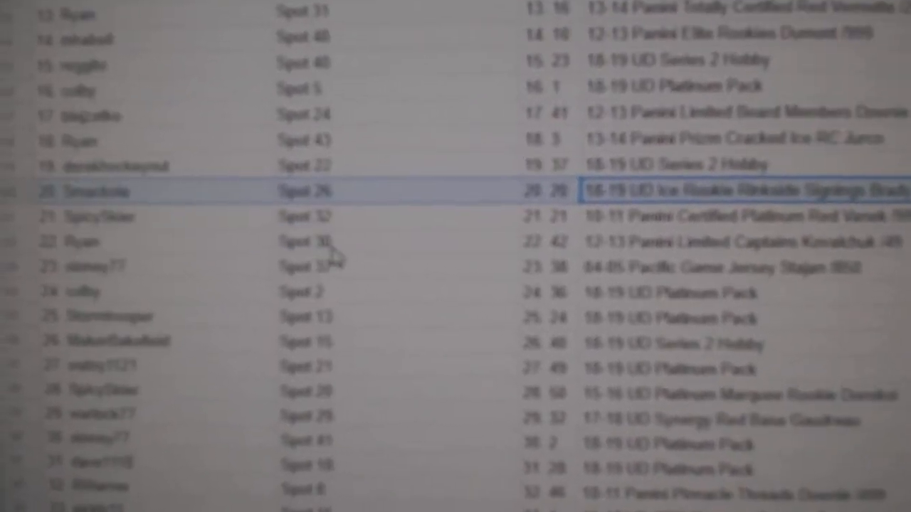
scroll(down, 3)
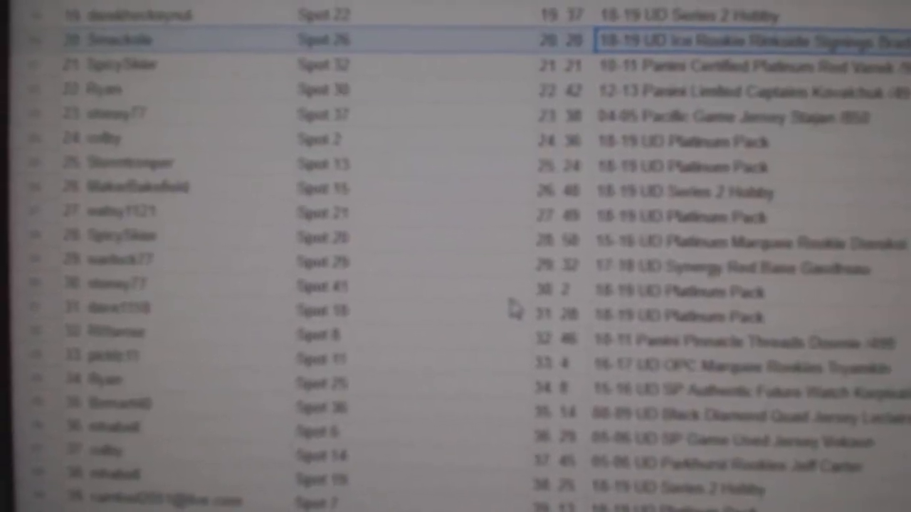